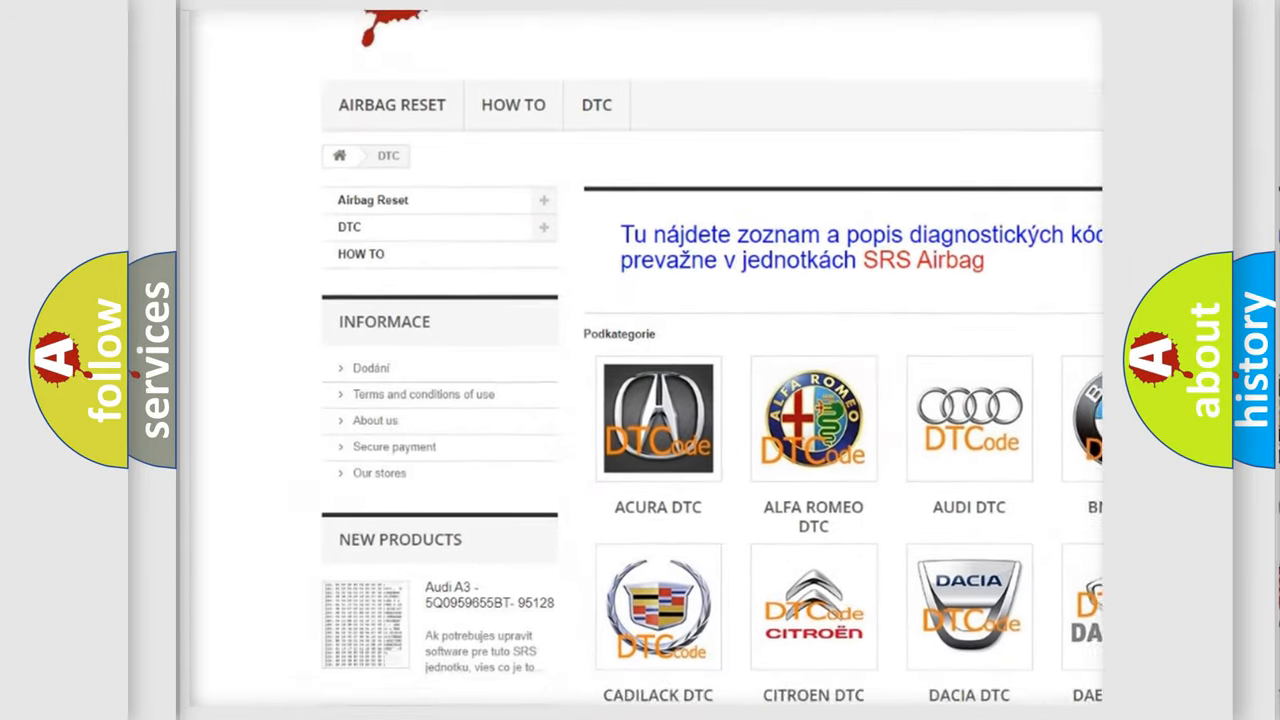
pyautogui.scroll(-3)
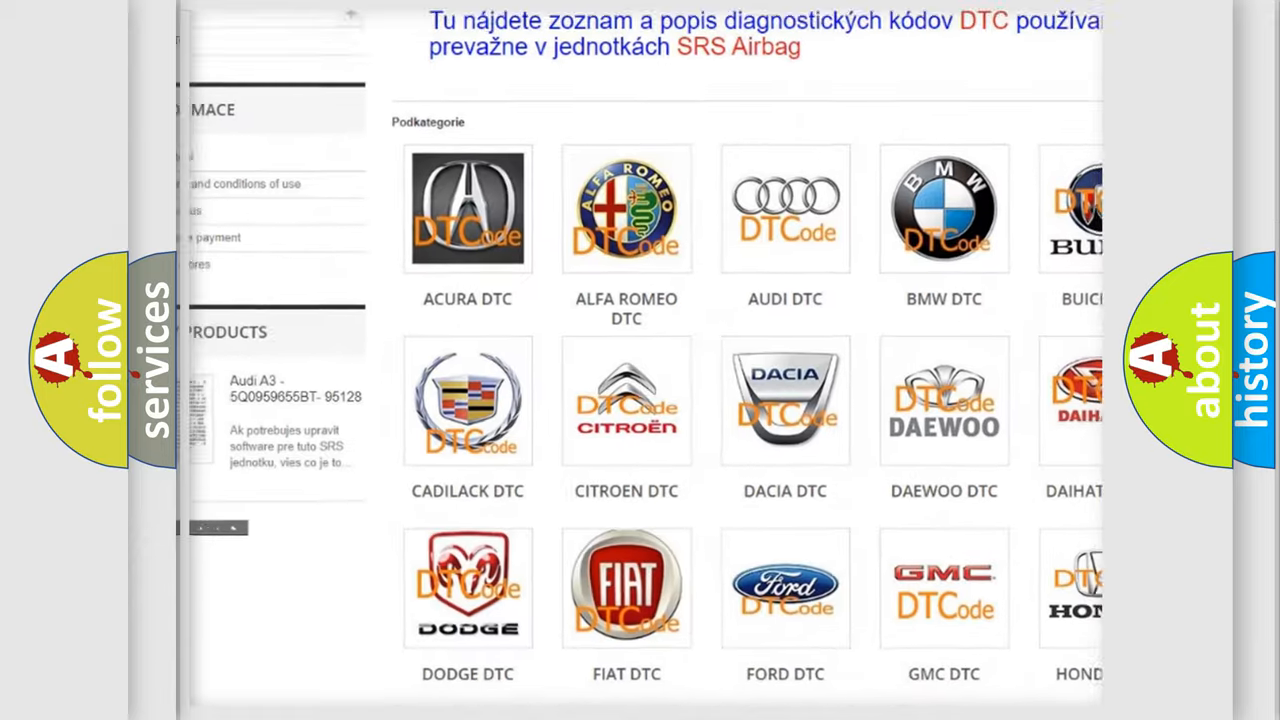